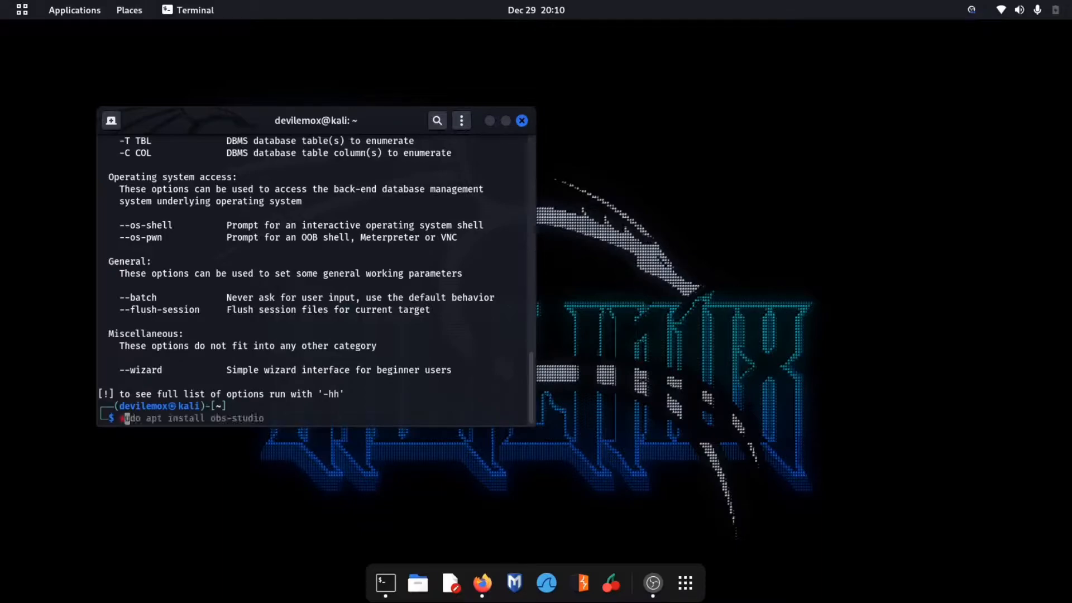
Run the local sqlmap command and watch its slow boolean-based blind tests on PId
{"action": "key", "text": "Return"}
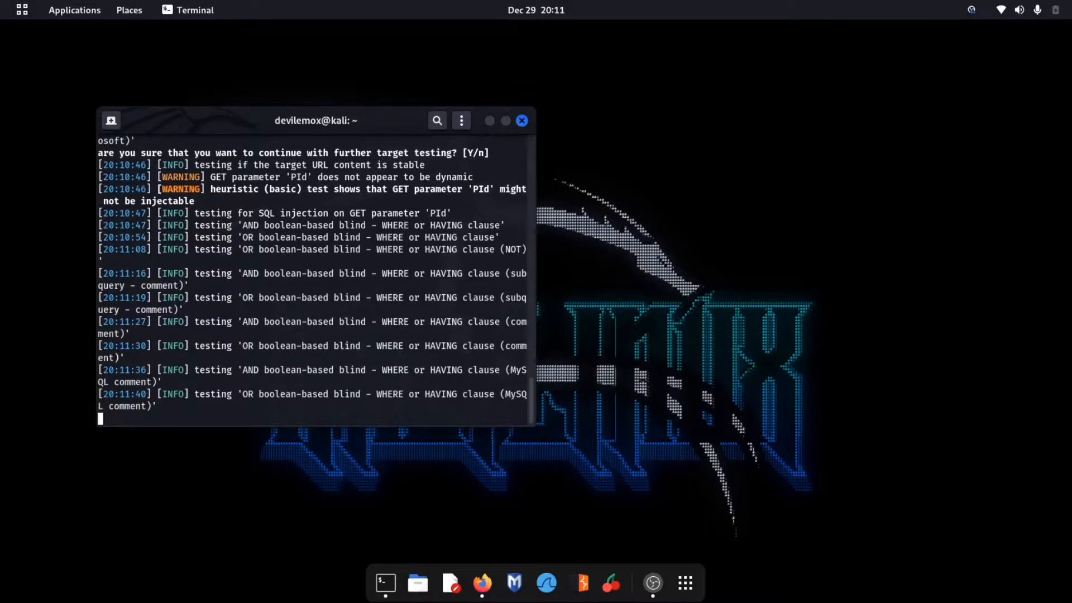
{"action": "mouse_move", "coordinate": [644, 524]}
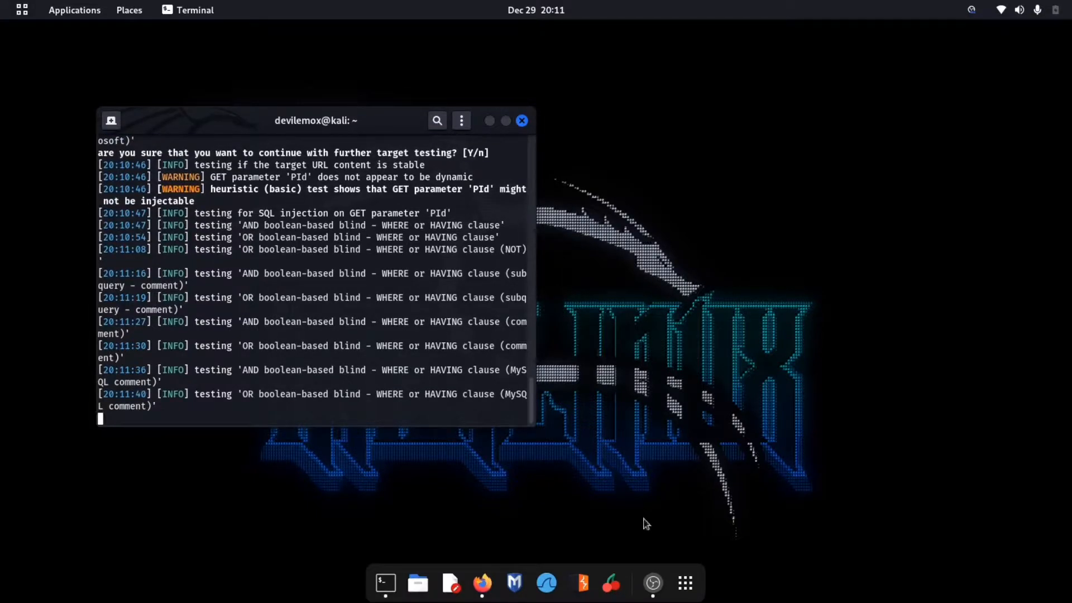
{"action": "mouse_move", "coordinate": [653, 582]}
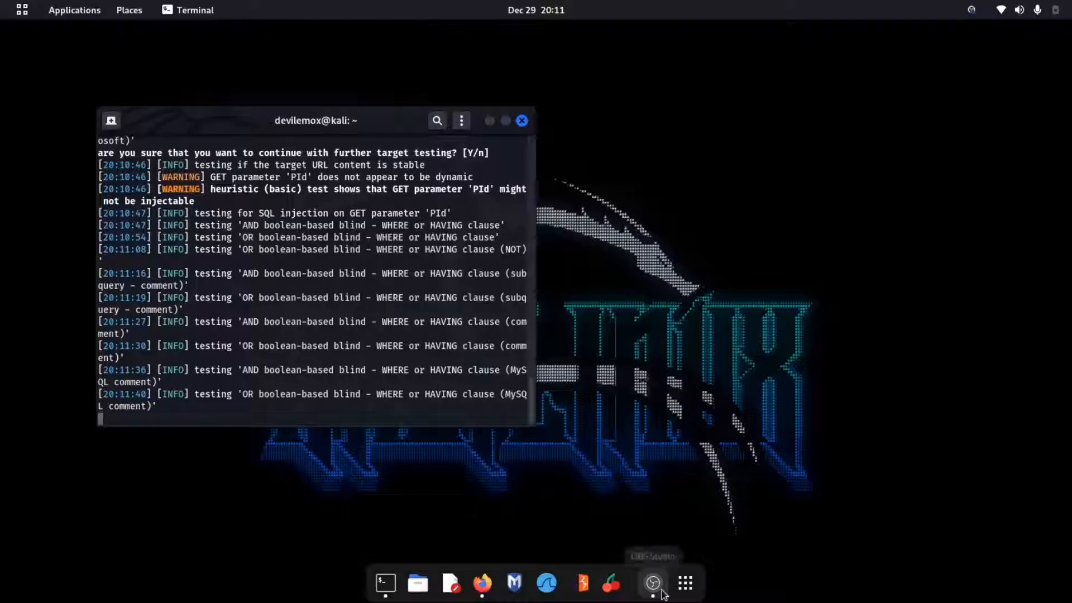
{"action": "left_click", "coordinate": [652, 583]}
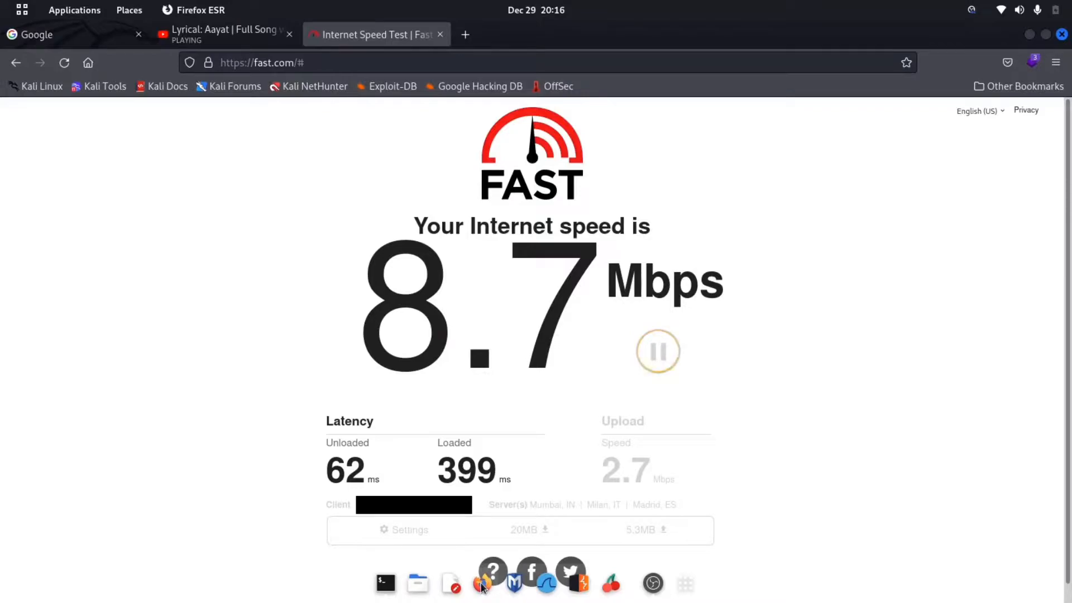
{"action": "mouse_move", "coordinate": [258, 563]}
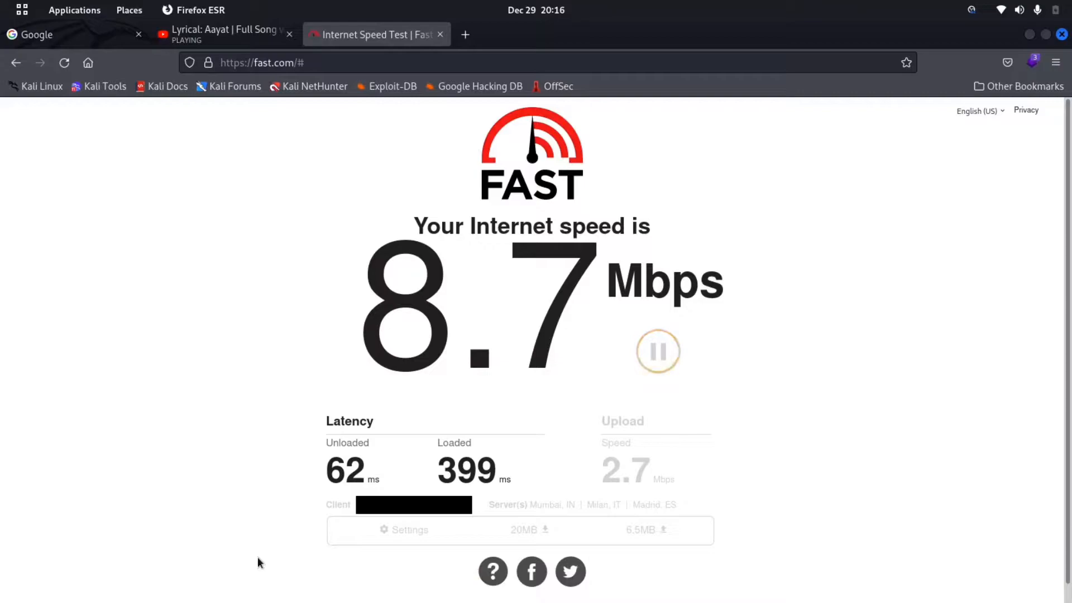
{"action": "mouse_move", "coordinate": [486, 547]}
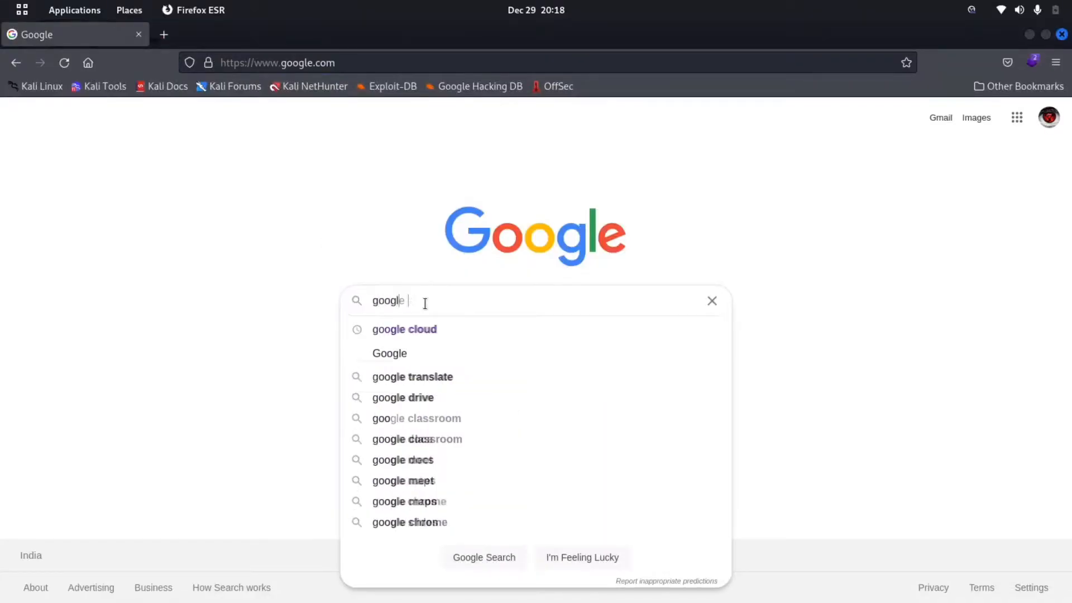
Search 'google cloud', reach the Google Cloud Platform site and enter the Console dashboard
{"action": "left_click", "coordinate": [403, 328]}
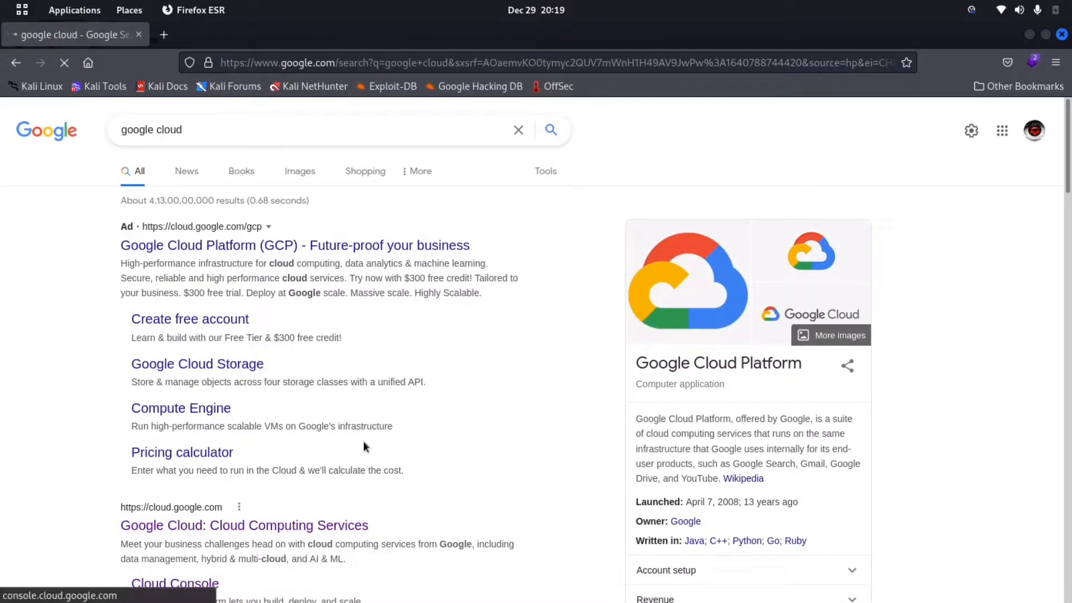
{"action": "left_click", "coordinate": [295, 245]}
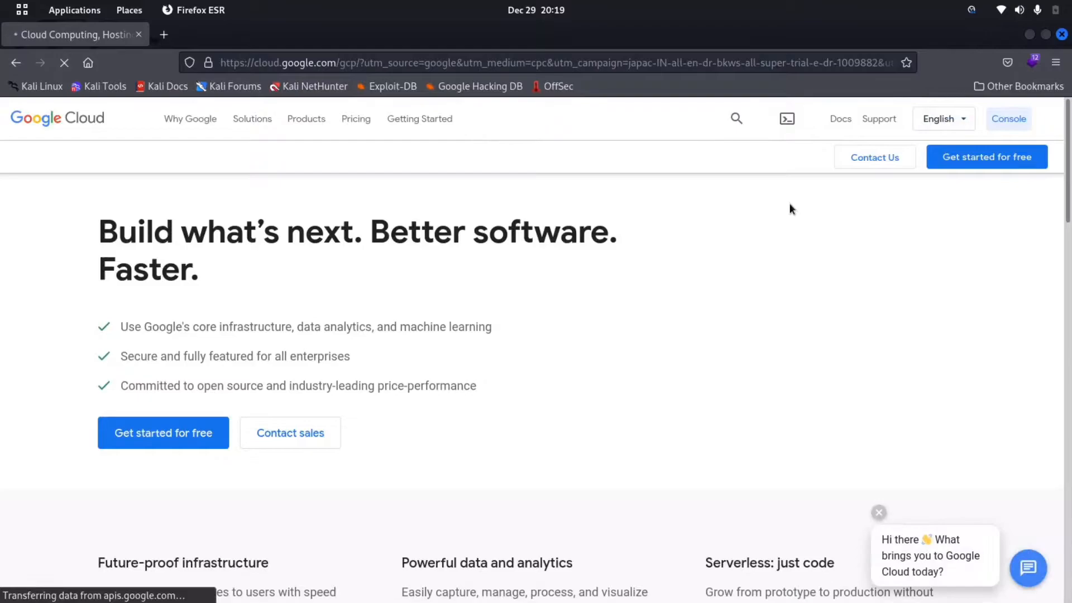
{"action": "mouse_move", "coordinate": [1008, 119]}
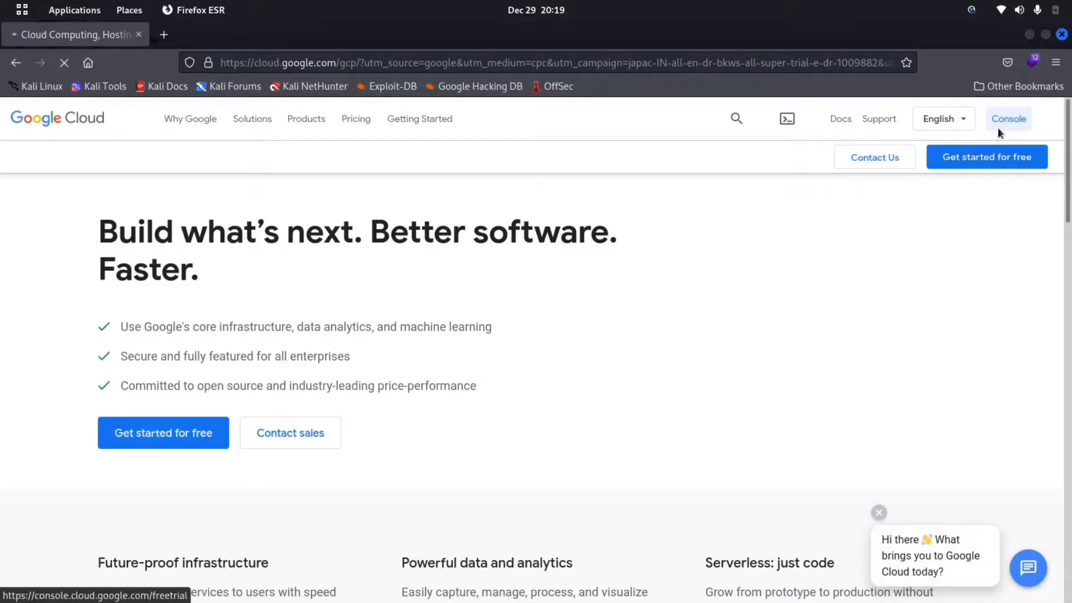
{"action": "mouse_move", "coordinate": [785, 209]}
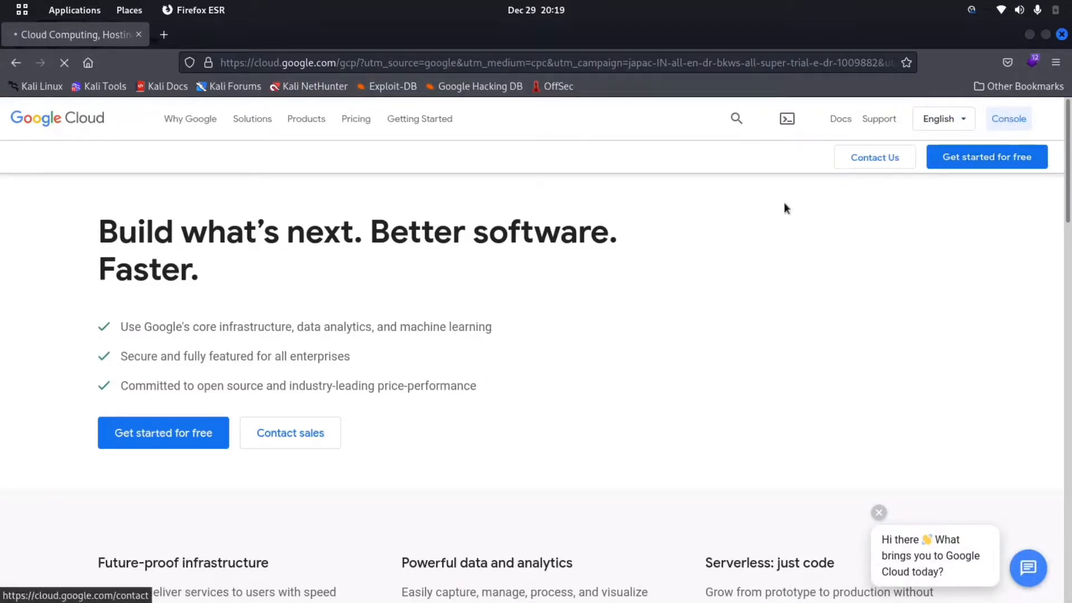
{"action": "left_click", "coordinate": [1009, 118]}
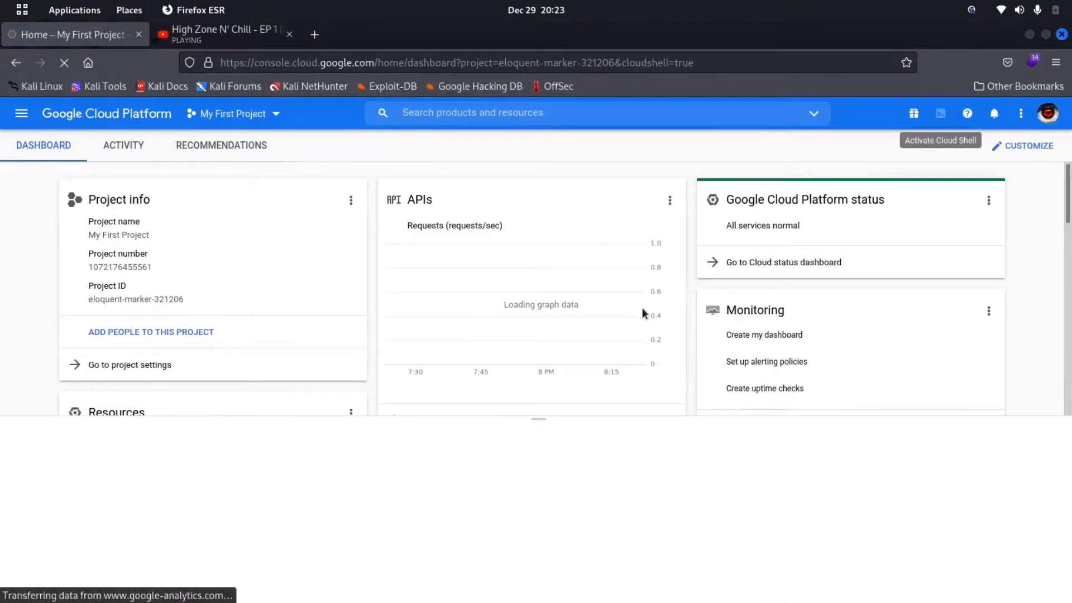
Start a Cloud Shell session and git clone the sqlmap repository into it
{"action": "left_click", "coordinate": [940, 141]}
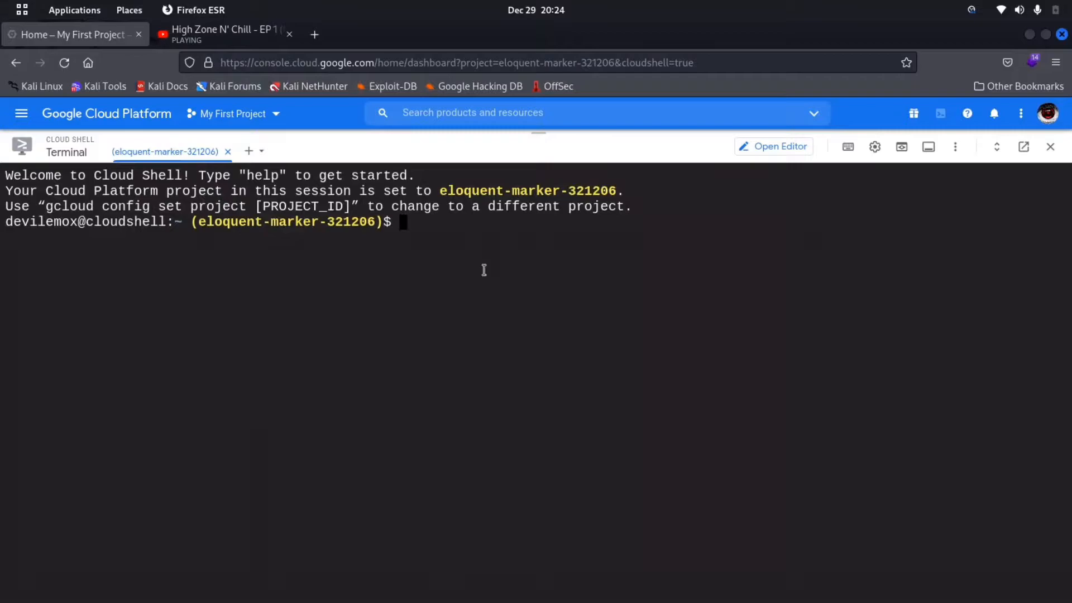
{"action": "mouse_move", "coordinate": [326, 302]}
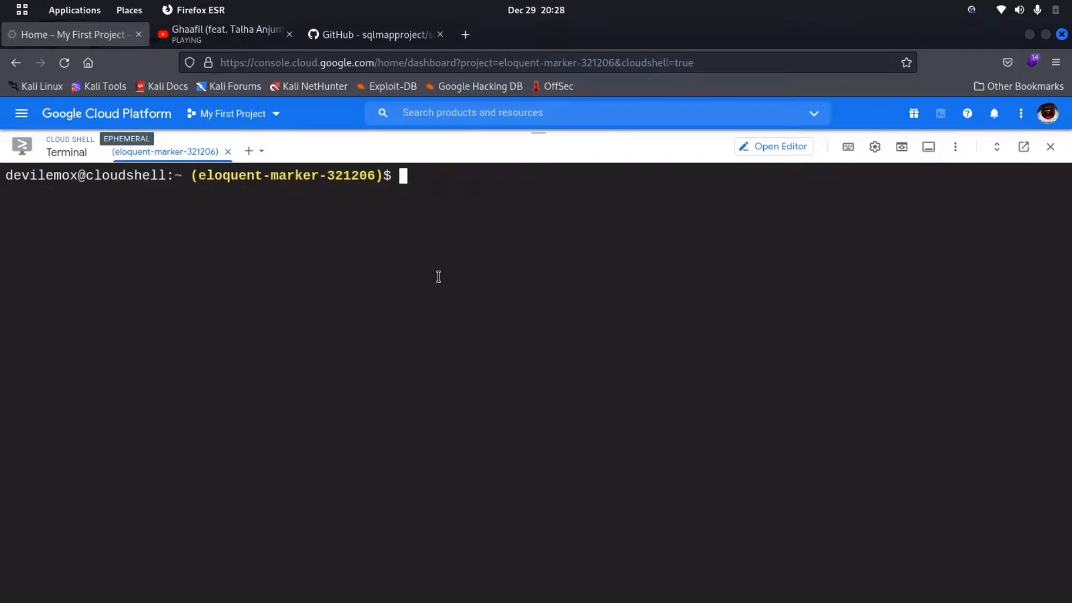
{"action": "type", "text": "git clo"}
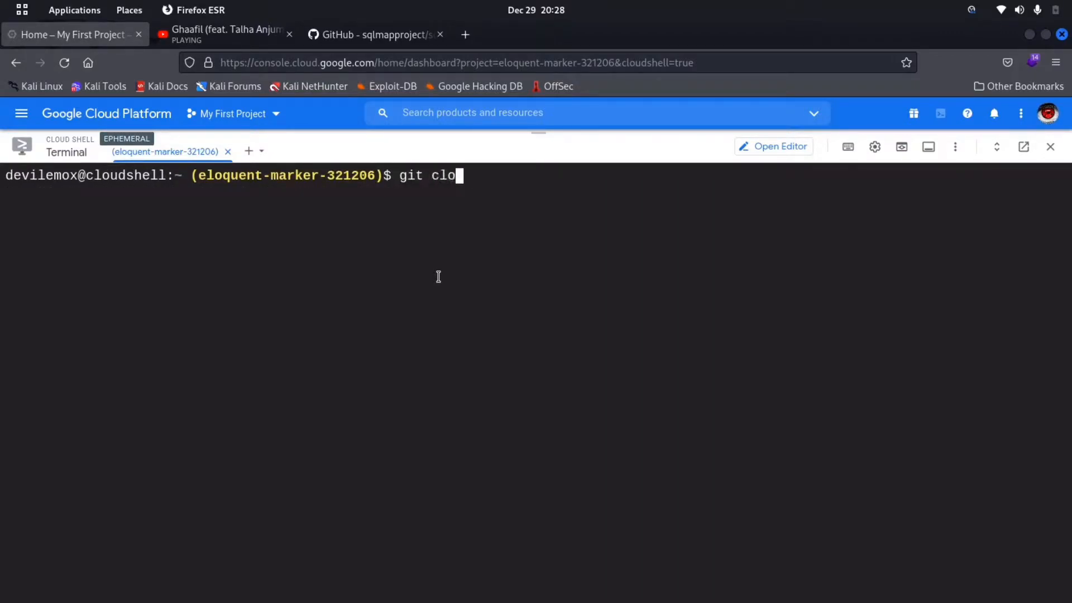
{"action": "type", "text": "c"}
{"action": "key", "text": "Return"}
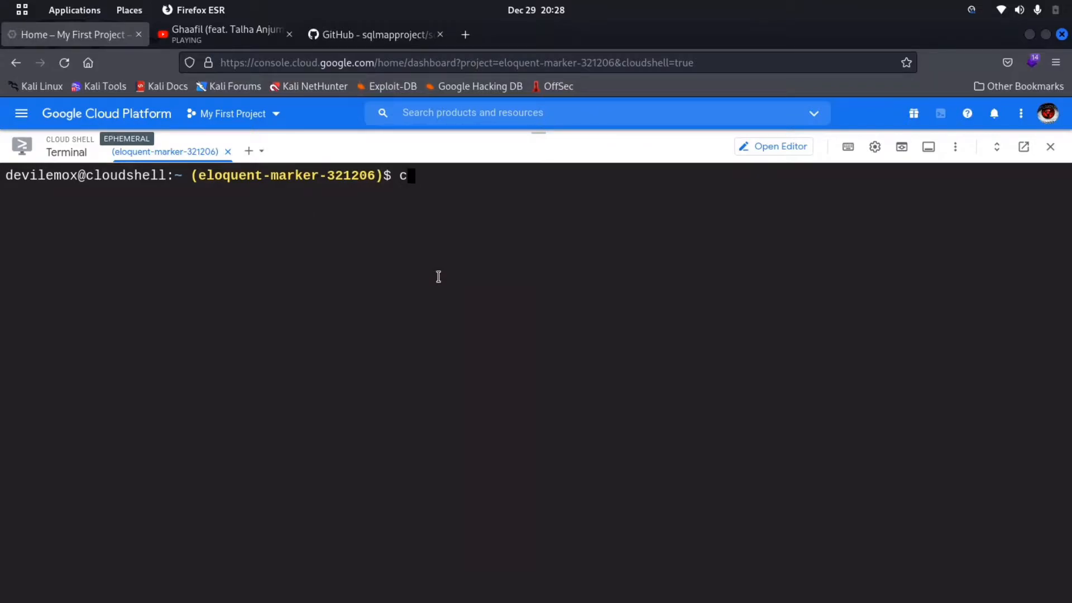
Enter the sqlmap folder, list its files and launch python3 sqlmap.py against the target
{"action": "key", "text": "Return"}
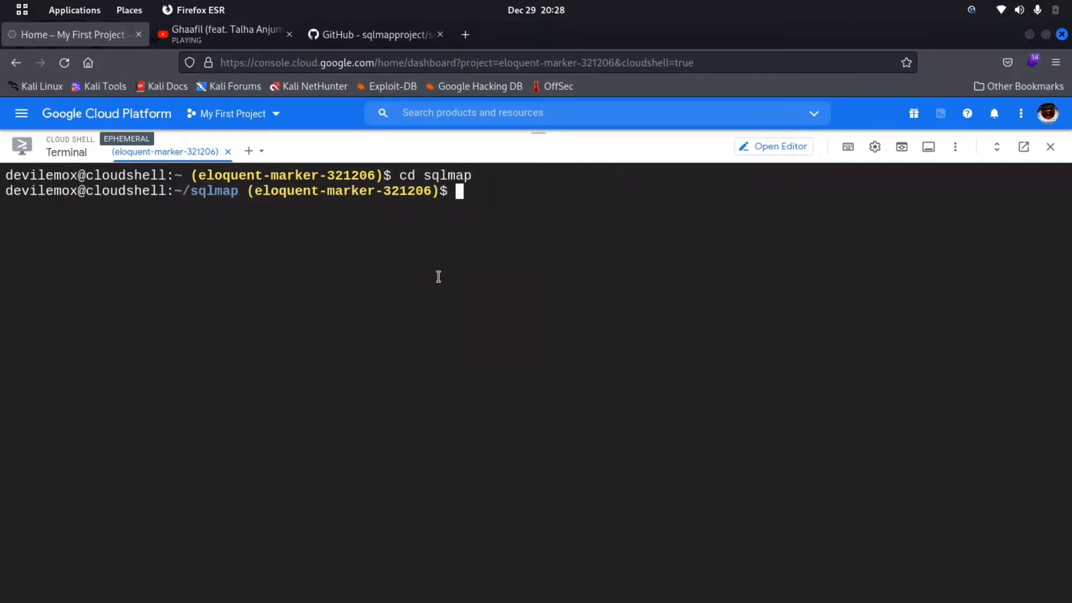
{"action": "key", "text": "Return"}
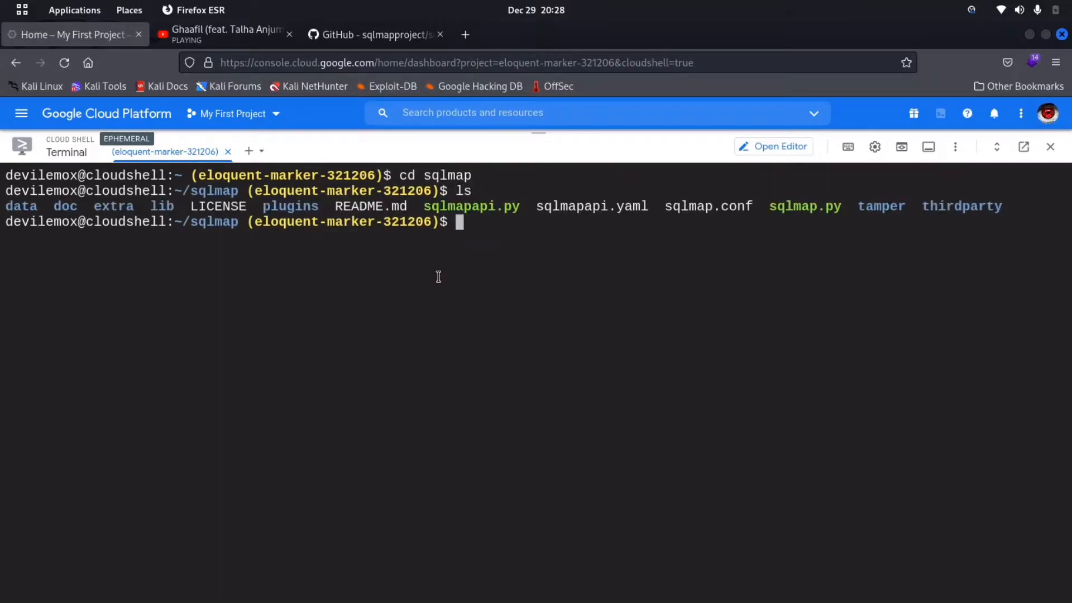
{"action": "type", "text": "python3"}
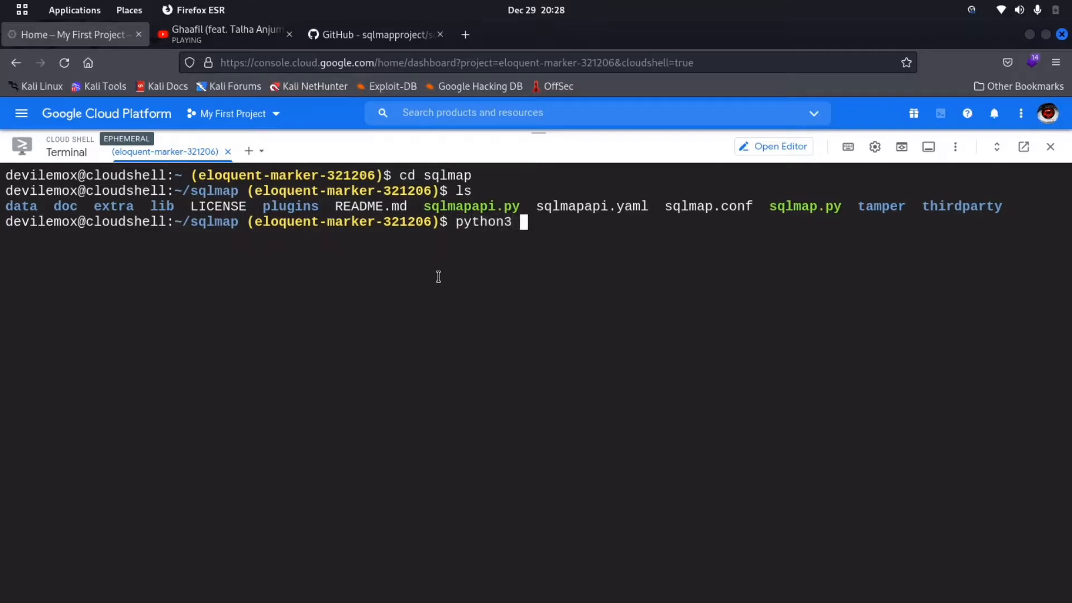
{"action": "type", "text": "sqlmap"}
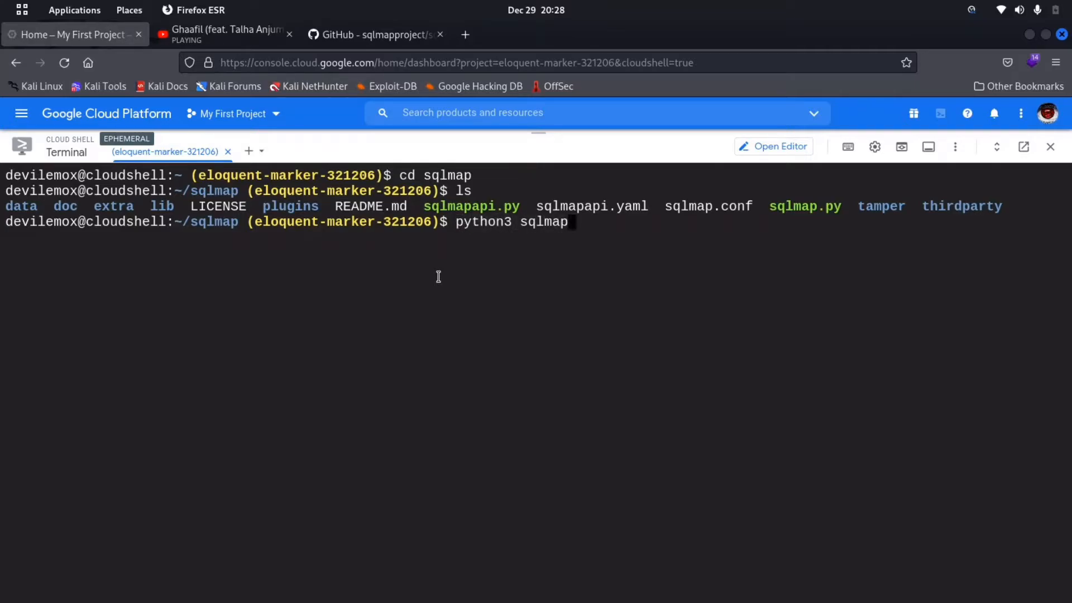
{"action": "type", "text": ".py"}
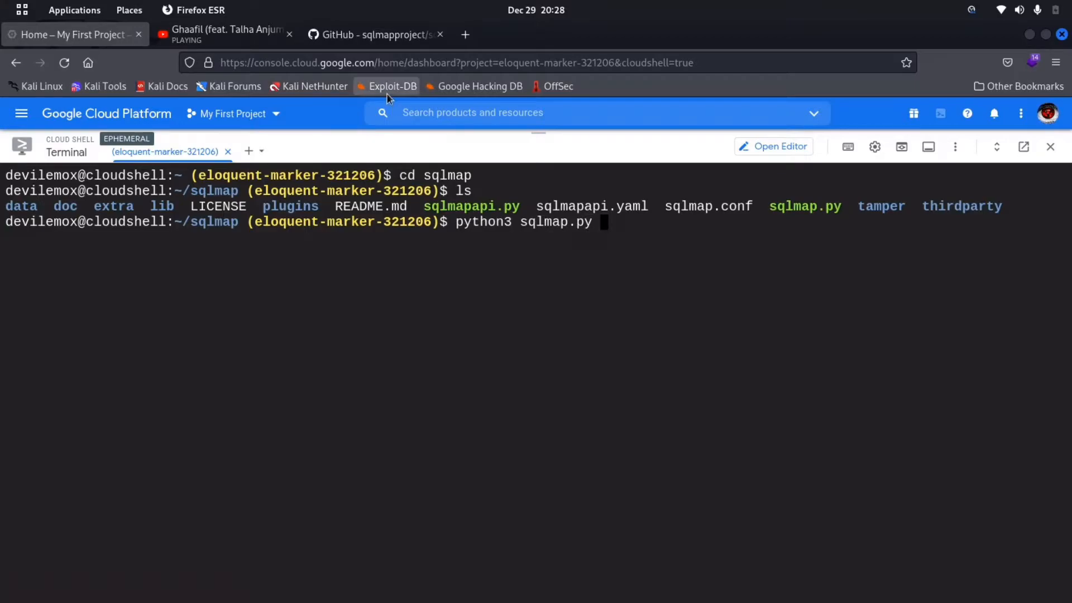
{"action": "key", "text": "Return"}
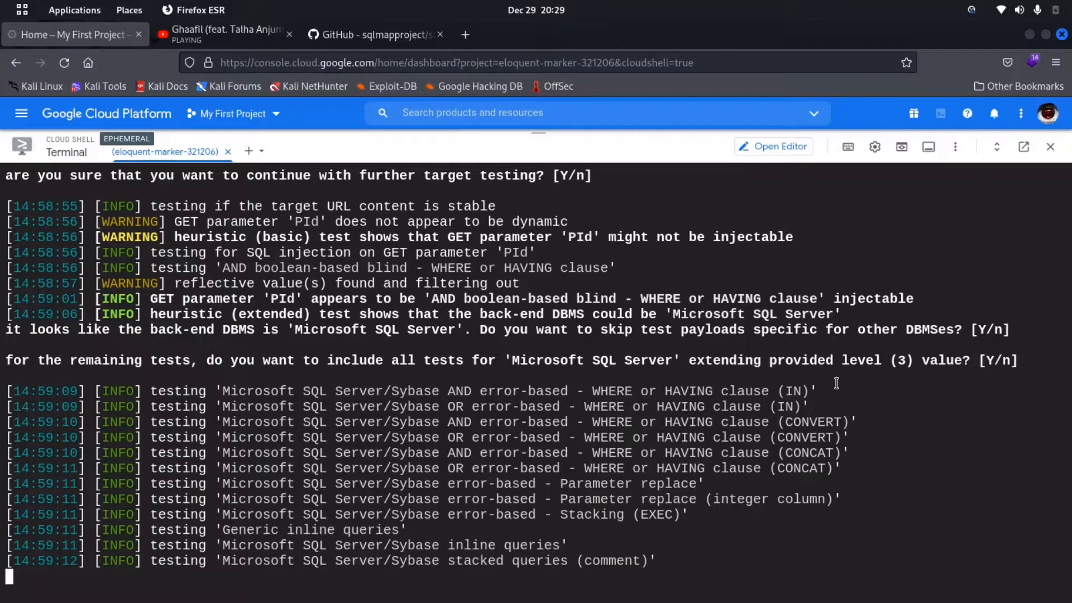
Scroll the output as sqlmap finds PId stacked, time-based and 18-column UNION injectable
{"action": "scroll", "scroll_direction": "down", "scroll_amount": 3}
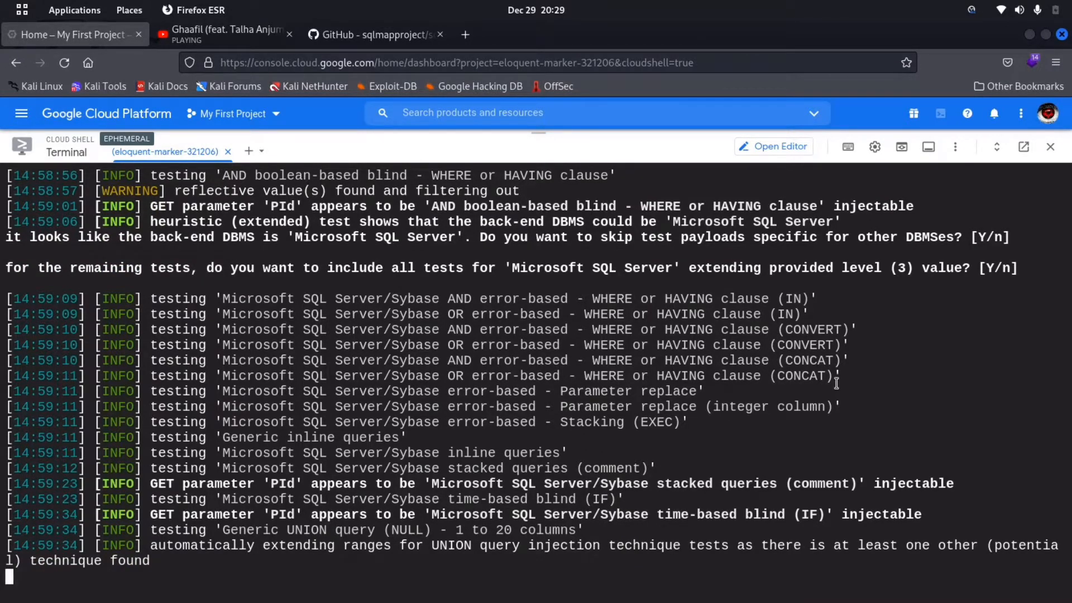
{"action": "scroll", "scroll_direction": "down", "scroll_amount": 3}
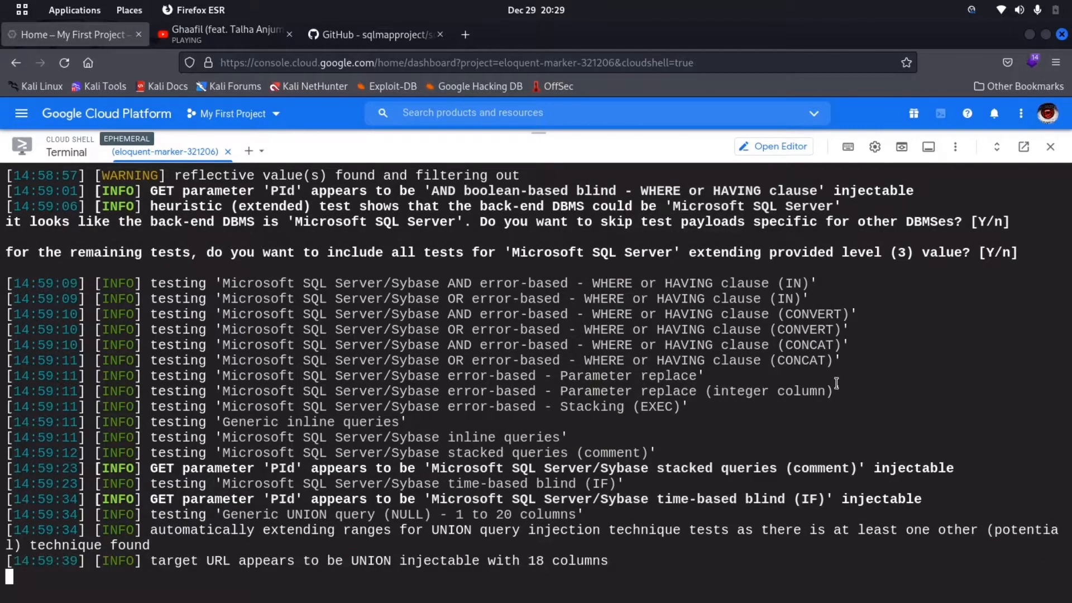